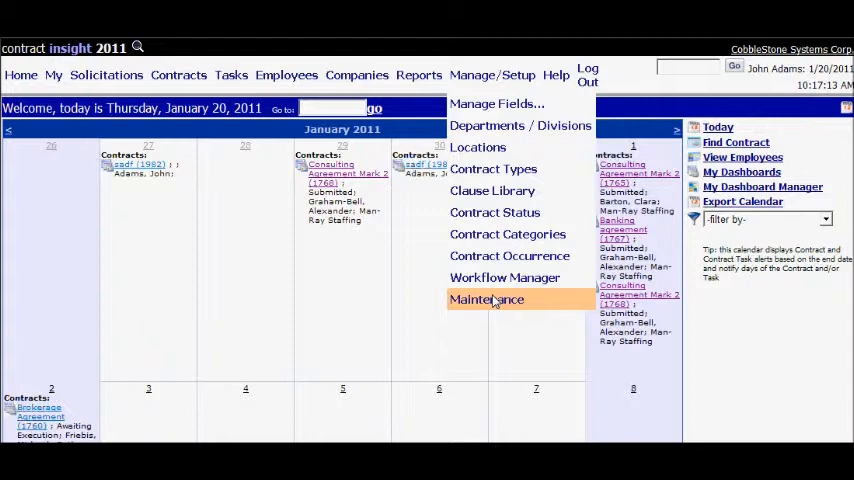
Open the Maintenance page from the Manage/Setup menu
{"action": "left_click", "coordinate": [487, 299]}
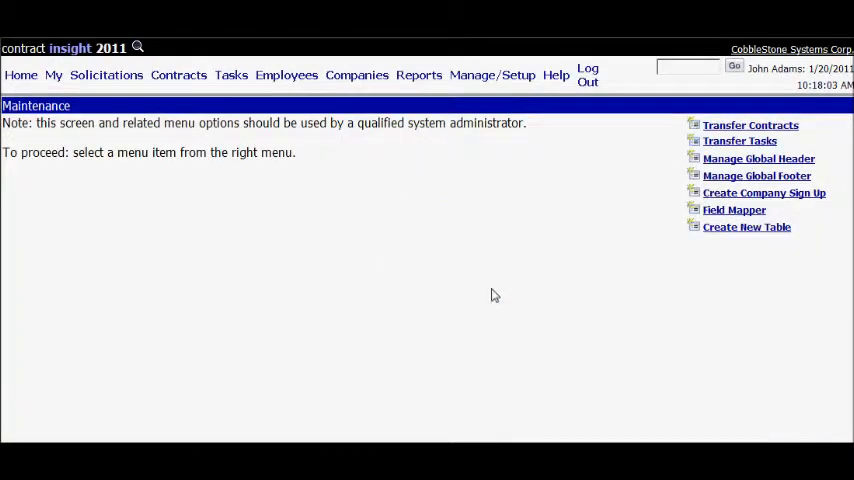
{"action": "mouse_move", "coordinate": [670, 217]}
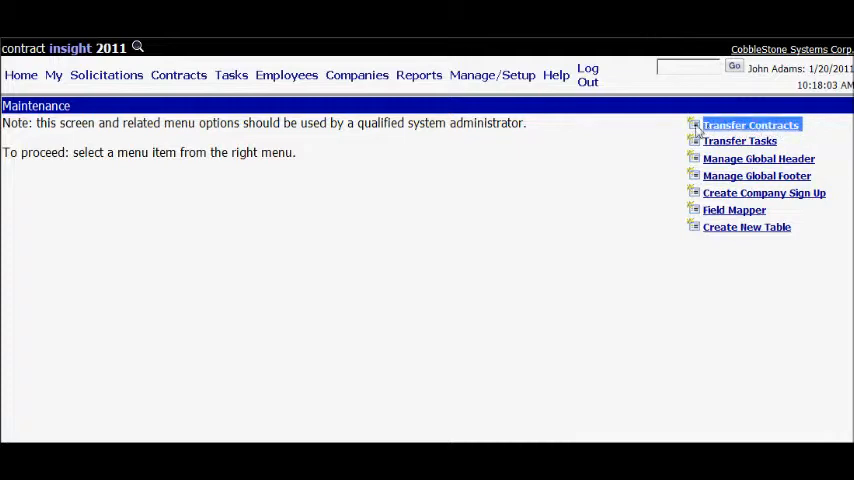
Open Transfer Contracts from the Maintenance page's right-hand menu
{"action": "left_click", "coordinate": [749, 124]}
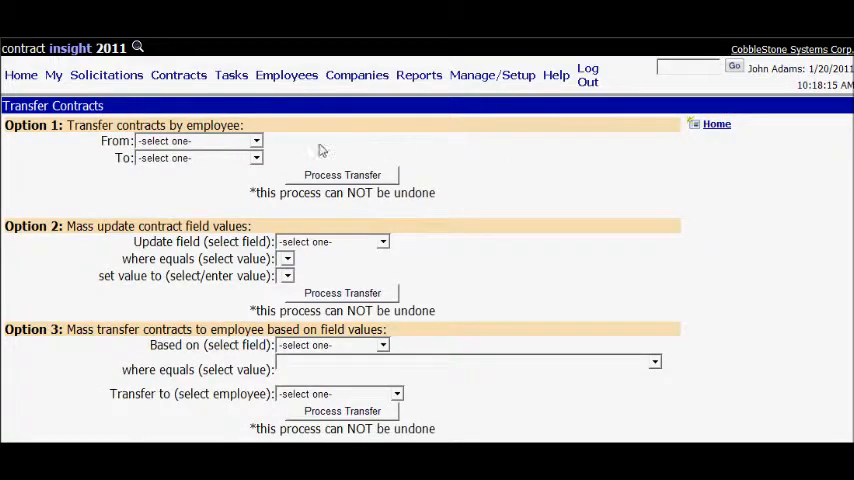